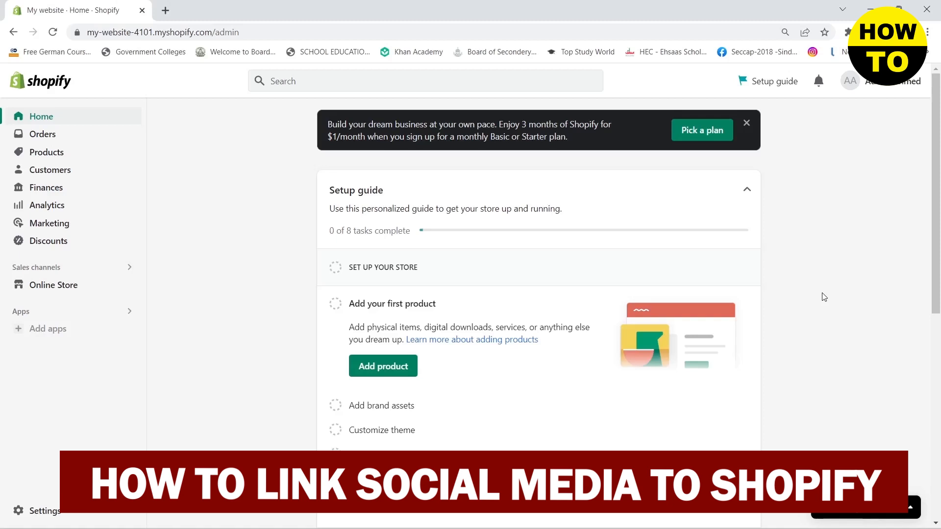
pyautogui.moveTo(260, 150)
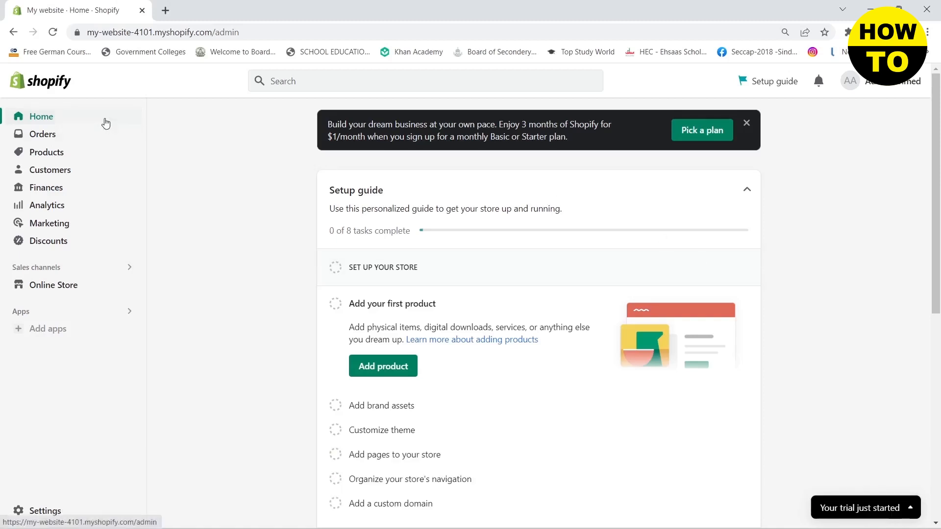
pyautogui.moveTo(70, 295)
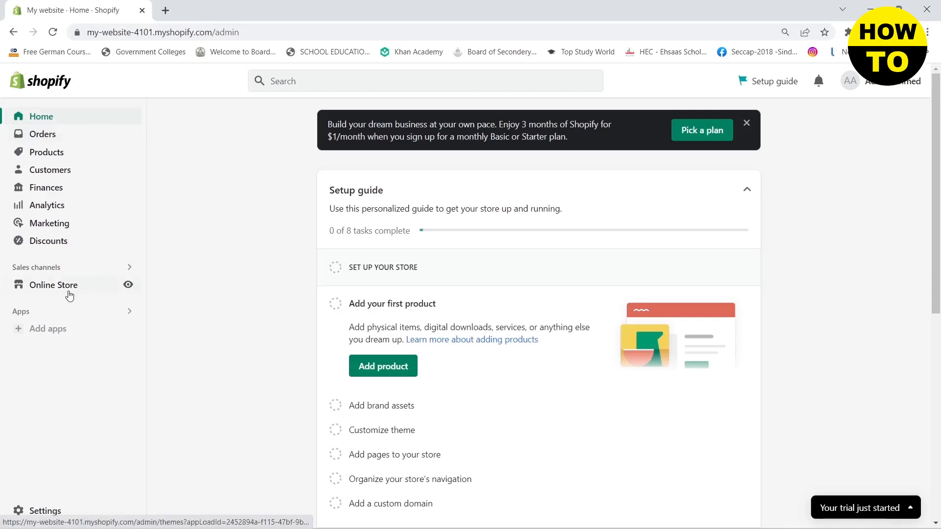
# Go to Online Store to see the Themes page with Dawn as current theme
pyautogui.click(54, 284)
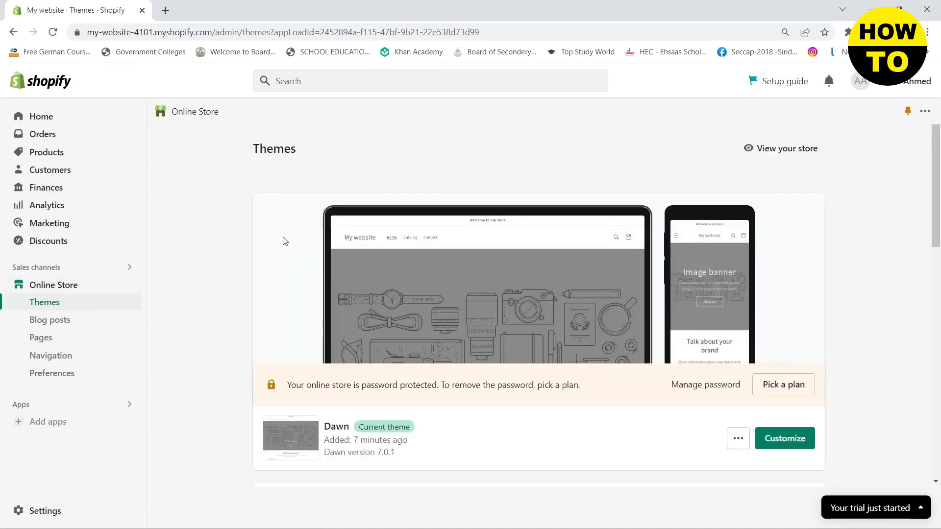
pyautogui.moveTo(784, 438)
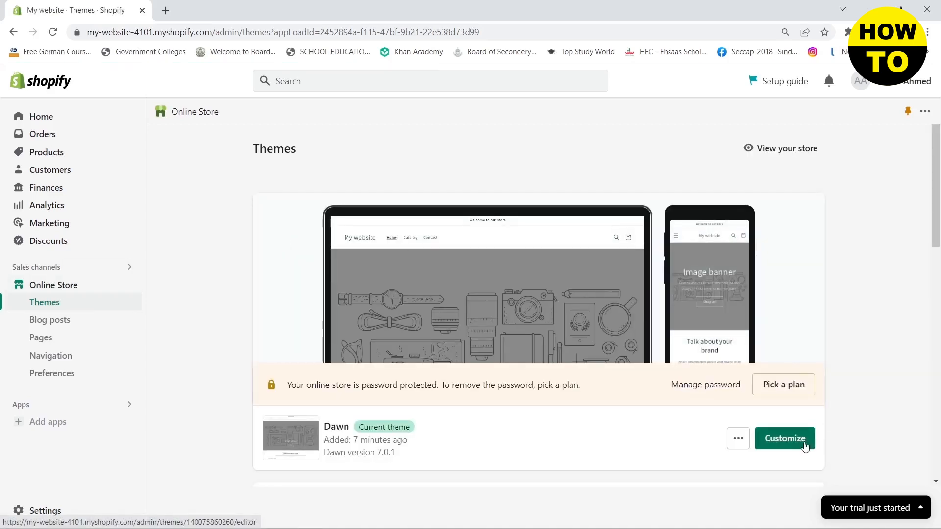
# Customize Dawn, open Theme settings and scroll toward the Social media category
pyautogui.click(784, 438)
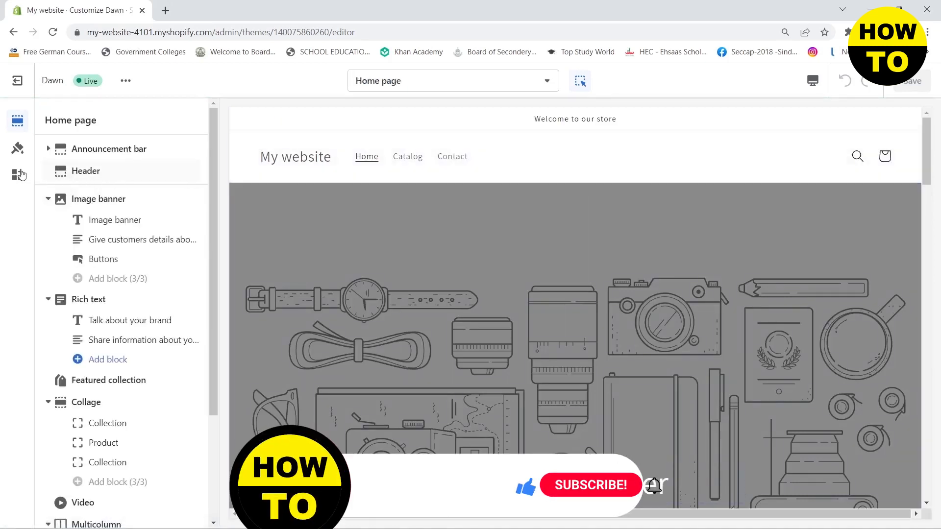
pyautogui.moveTo(18, 148)
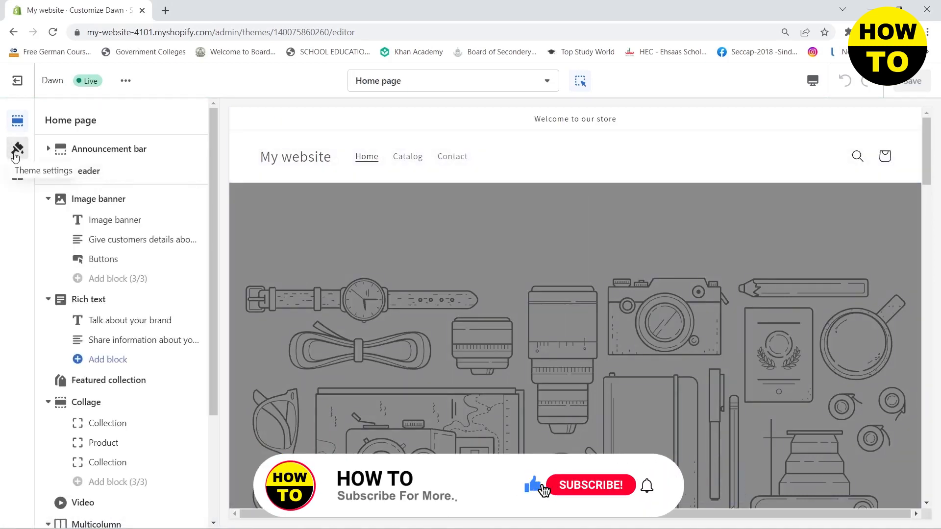
pyautogui.click(17, 148)
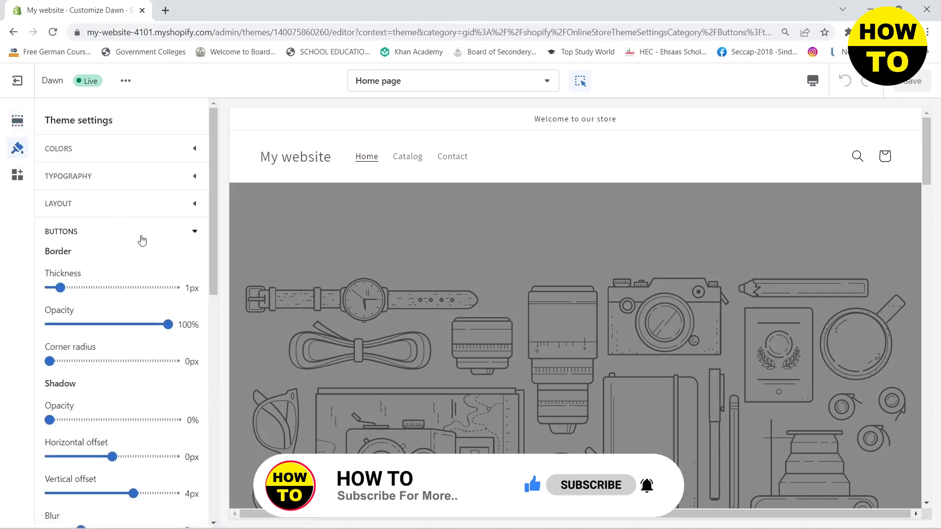
pyautogui.scroll(-3)
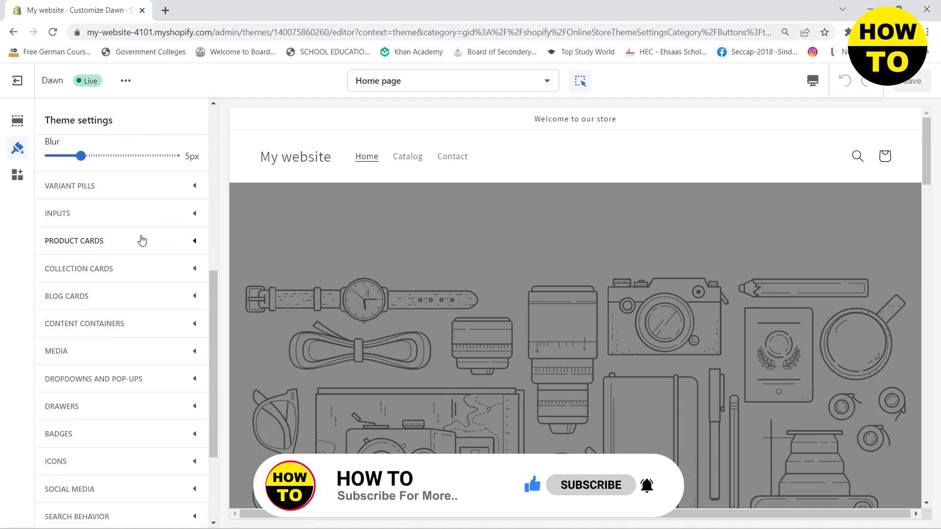
pyautogui.scroll(-3)
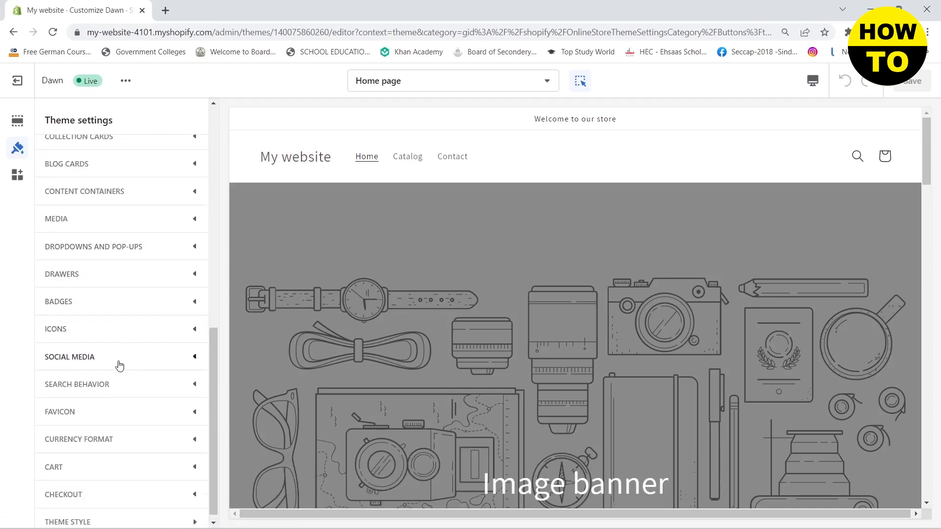
# Expand Social media to show the empty Social accounts fields
pyautogui.click(69, 357)
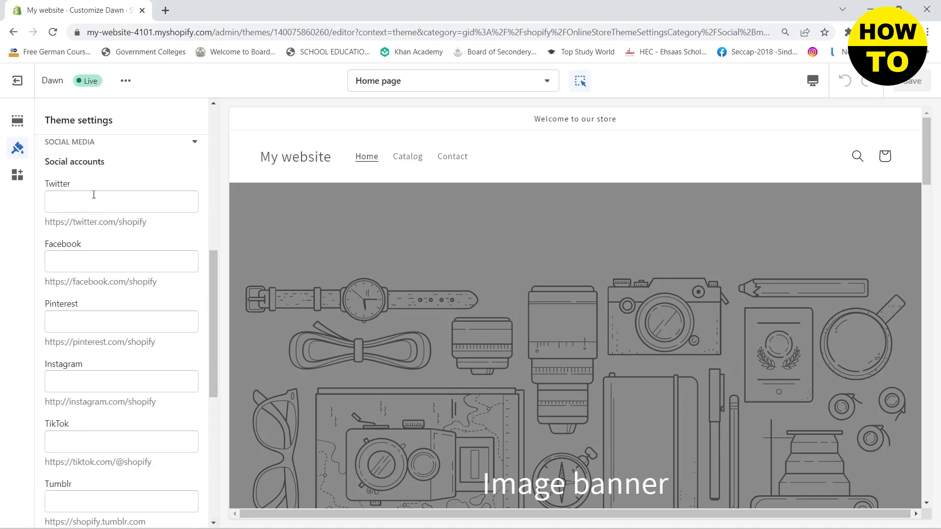
pyautogui.moveTo(131, 296)
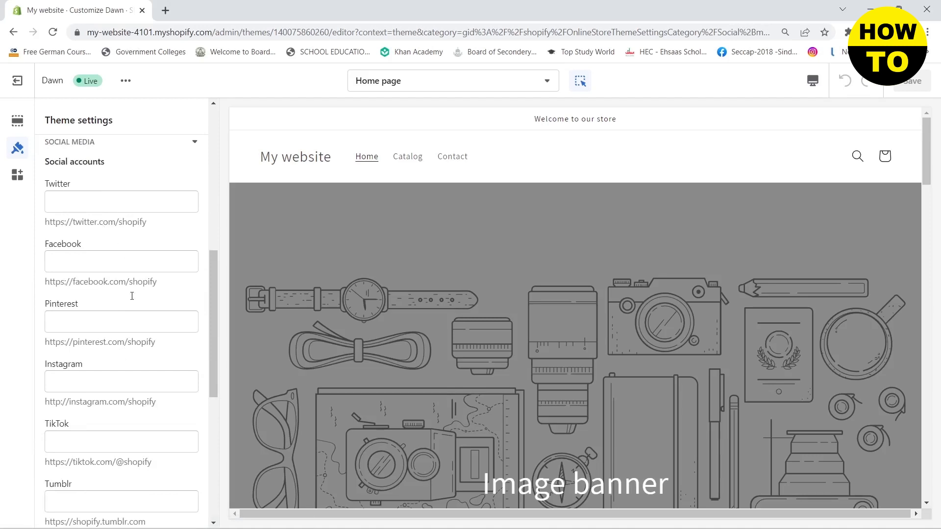
pyautogui.click(120, 382)
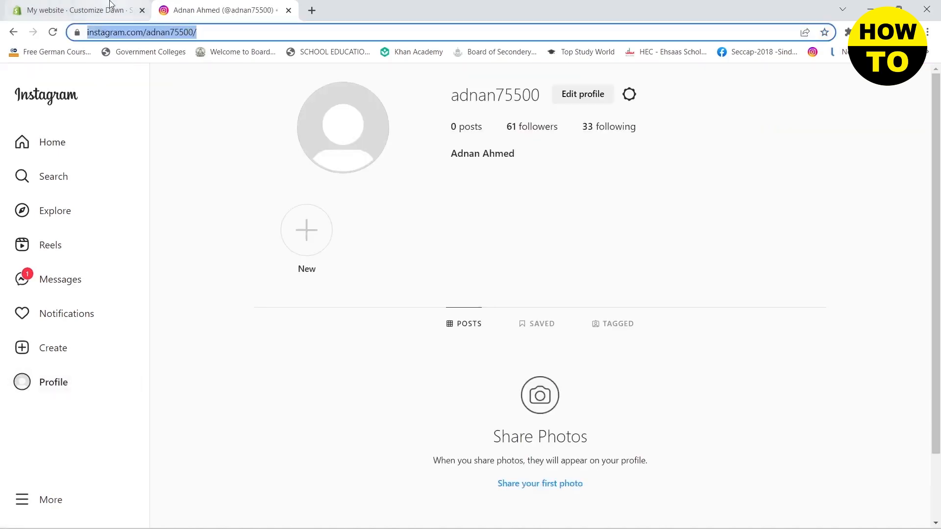
pyautogui.click(72, 10)
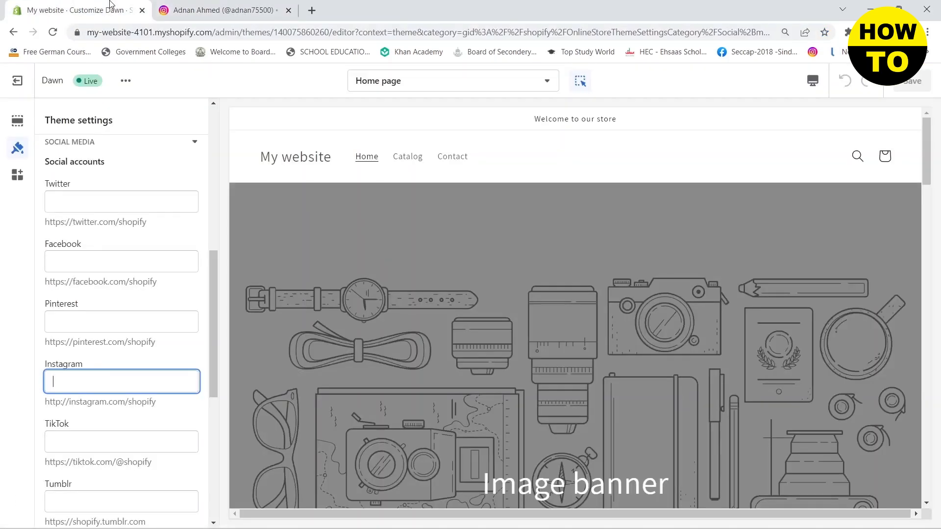
pyautogui.write('https://www.instagram.com/adnan75500/')
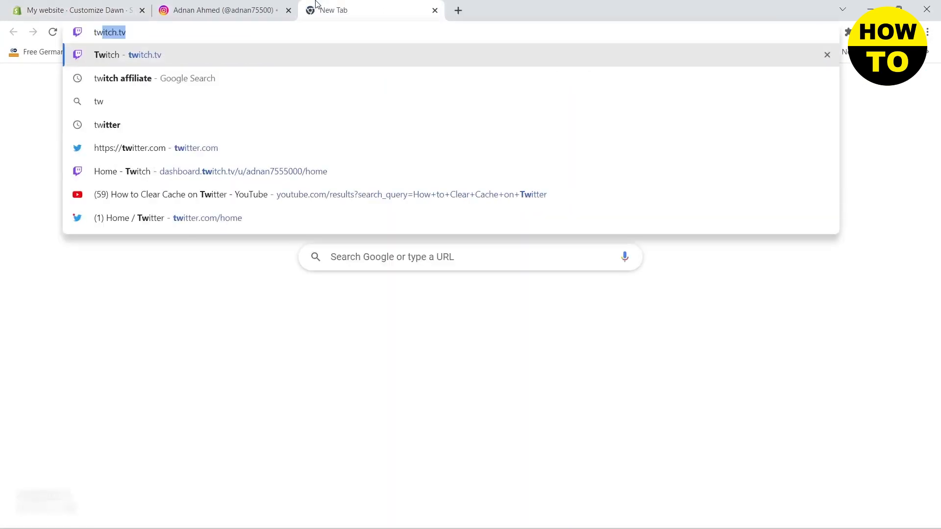
pyautogui.write('twitter.com/adnanhd7000')
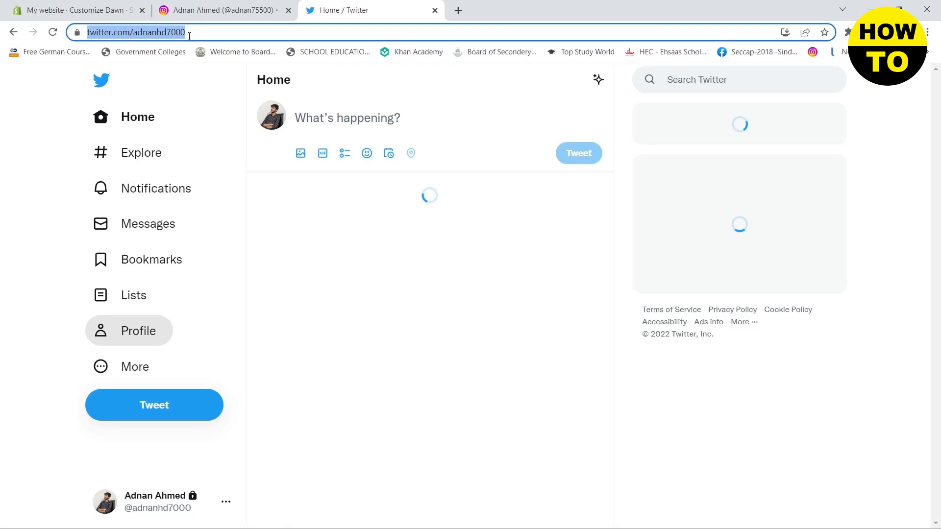
pyautogui.click(72, 10)
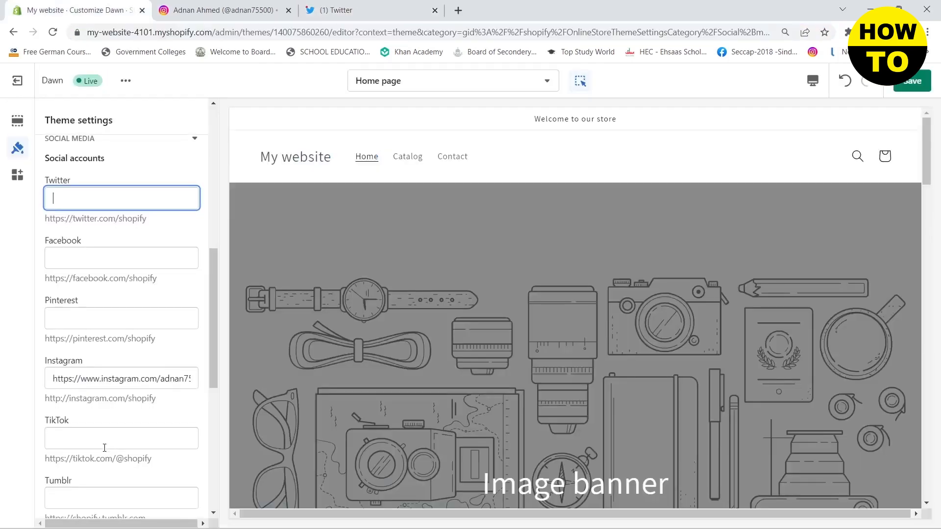
pyautogui.write('https://twitter.com/adnanhd7000')
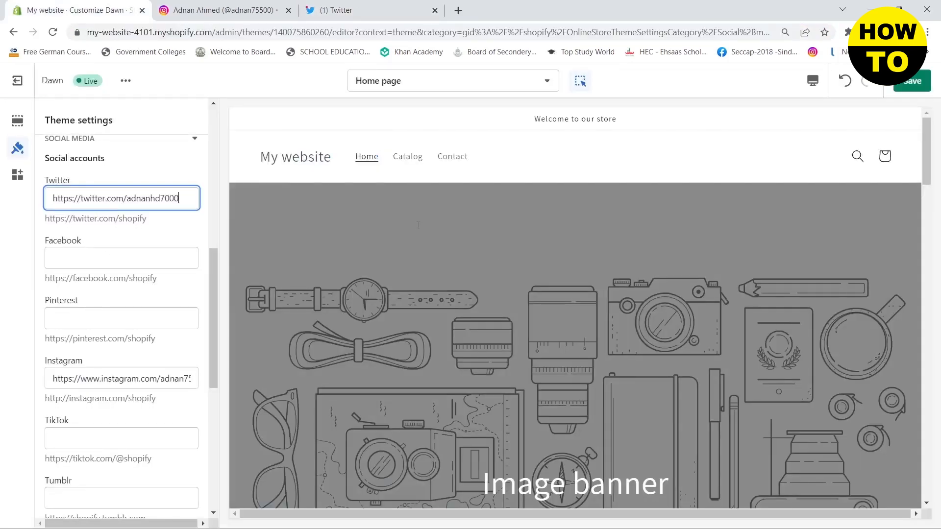
pyautogui.moveTo(844, 200)
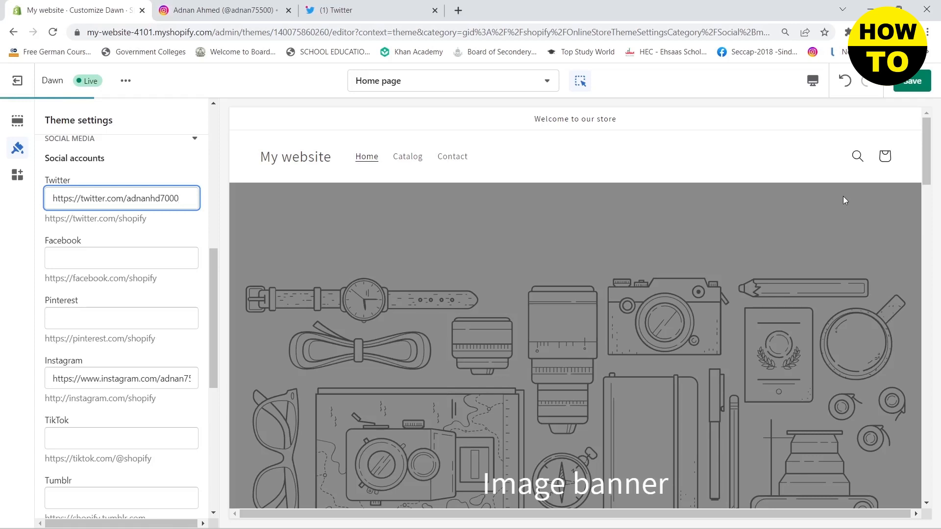
# Scroll the store preview down to the footer showing the social icons
pyautogui.scroll(-3)
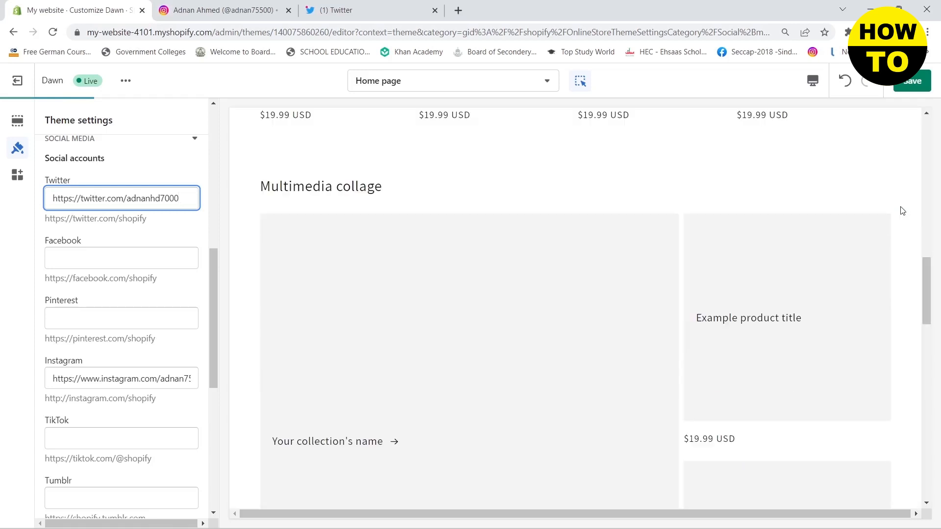
pyautogui.scroll(-3)
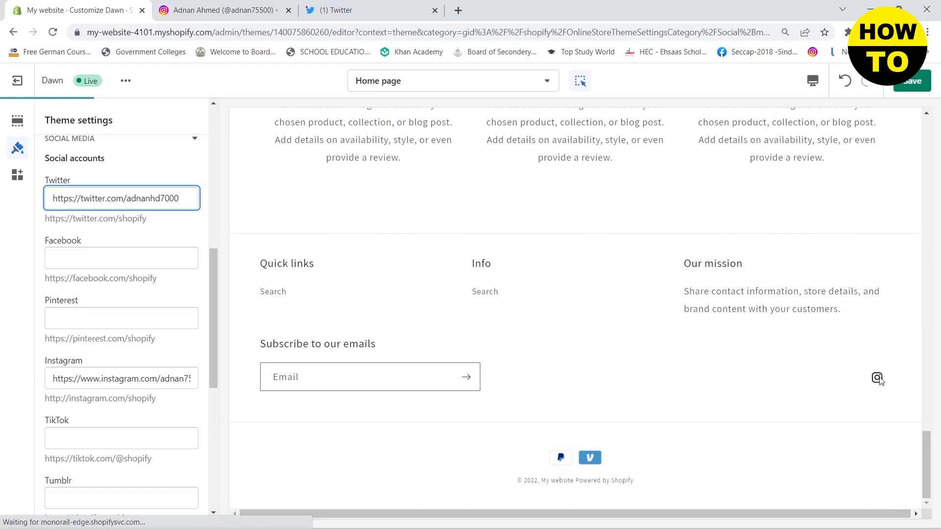
pyautogui.moveTo(639, 326)
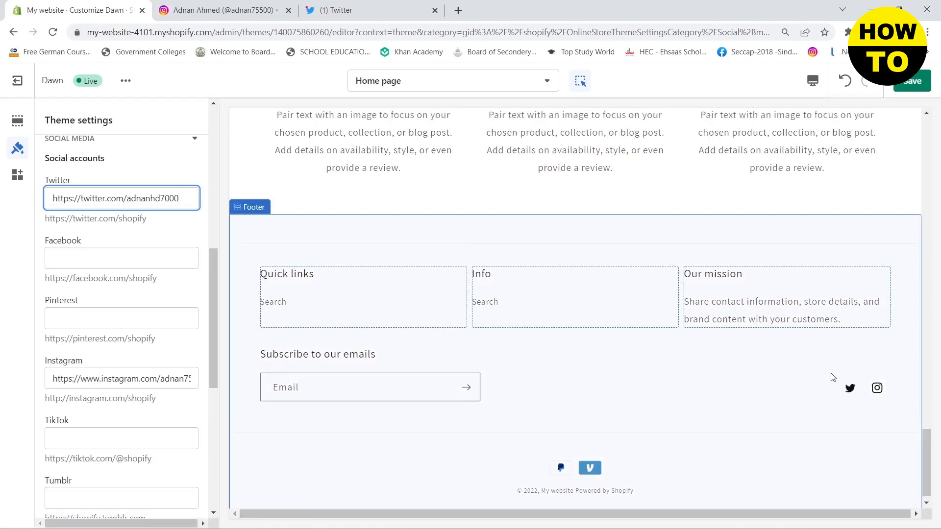
pyautogui.moveTo(850, 388)
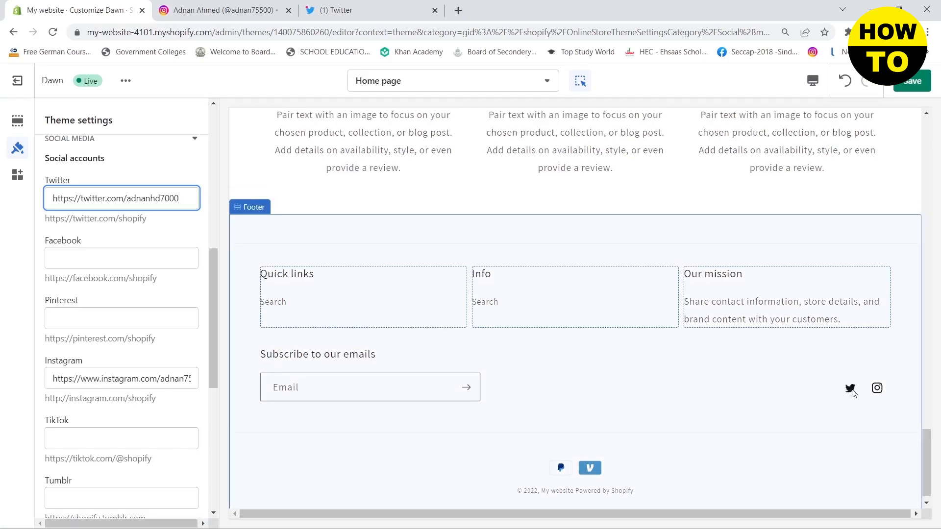